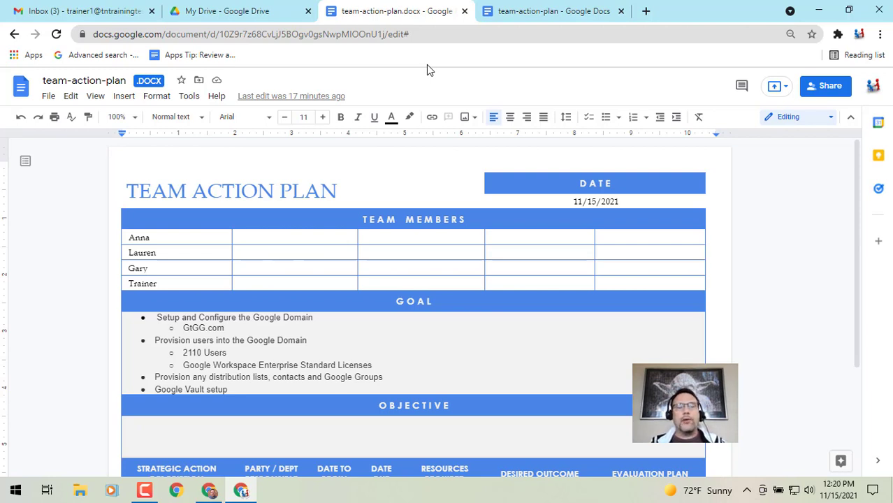
- Browse the File menu of the team-action-plan .docx copy
click(49, 96)
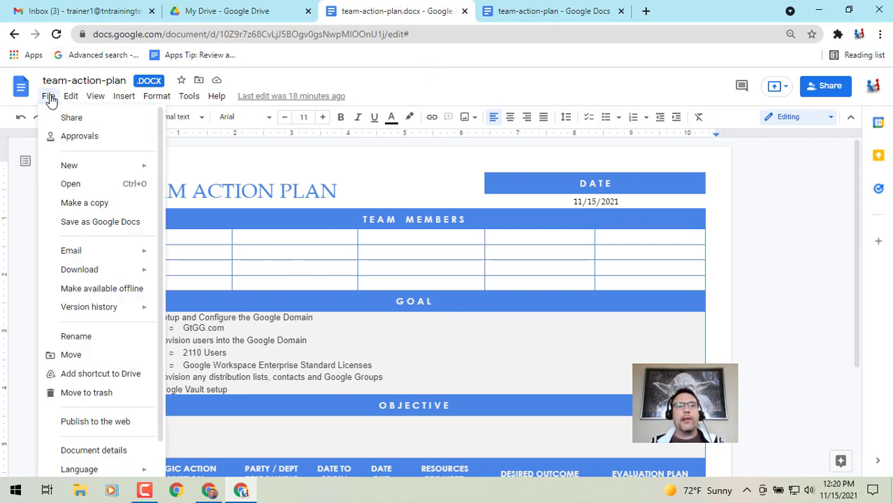
mouse_move(63, 140)
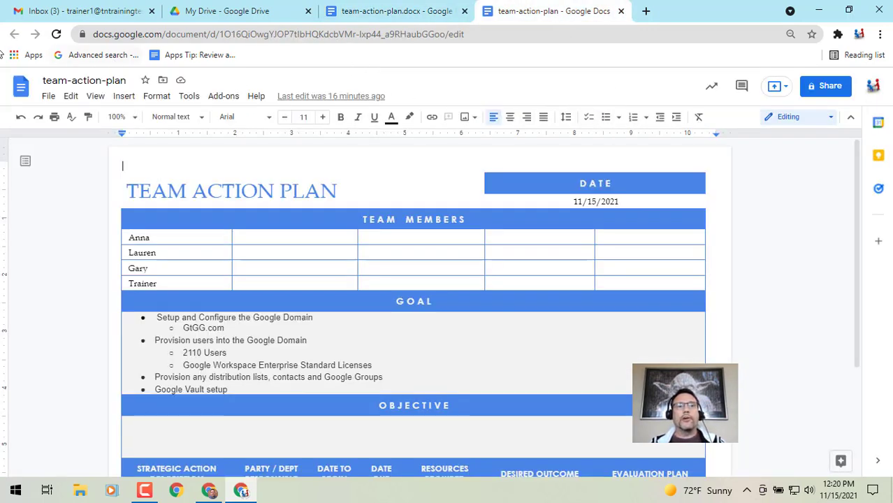
- Open the File menu of the native team-action-plan document to reach Approvals
click(49, 96)
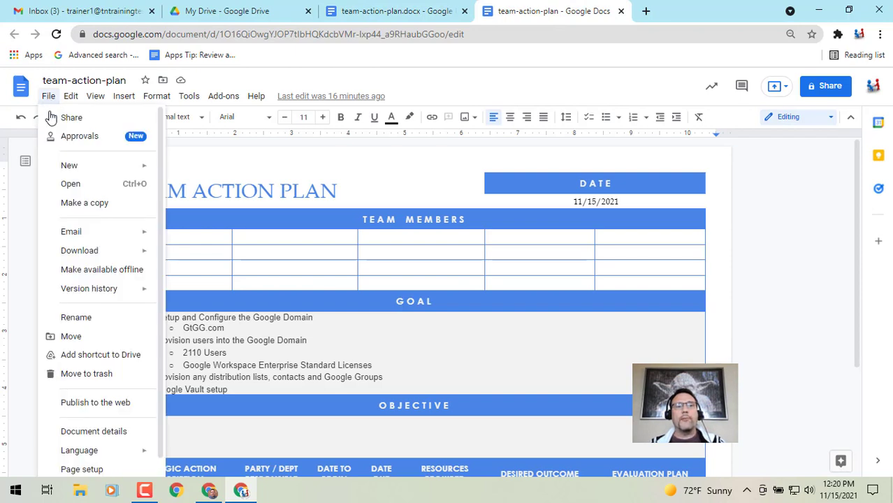
mouse_move(108, 140)
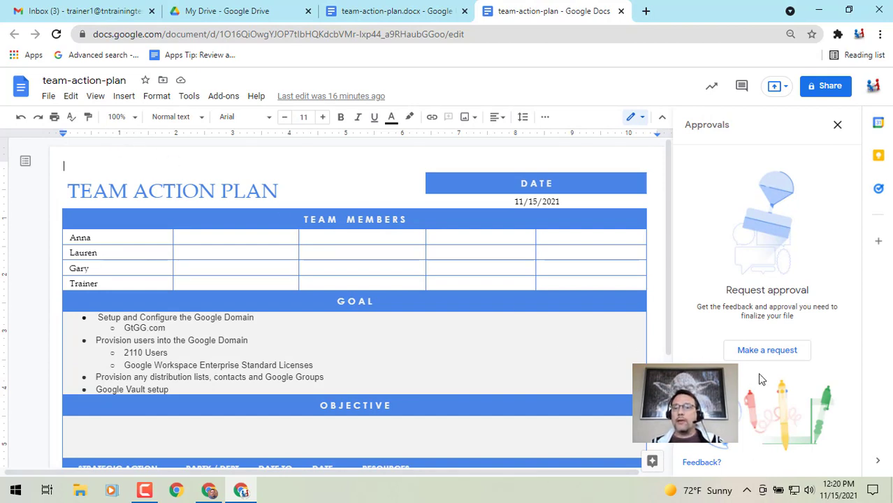
mouse_move(771, 350)
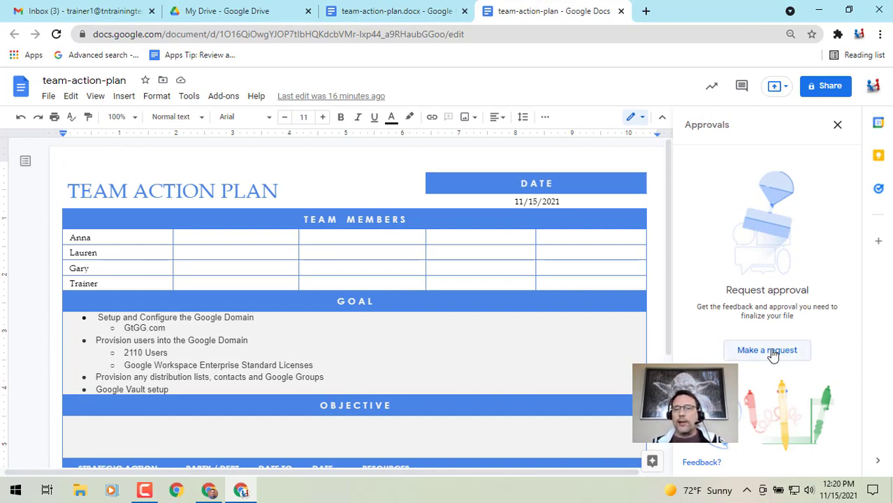
click(766, 350)
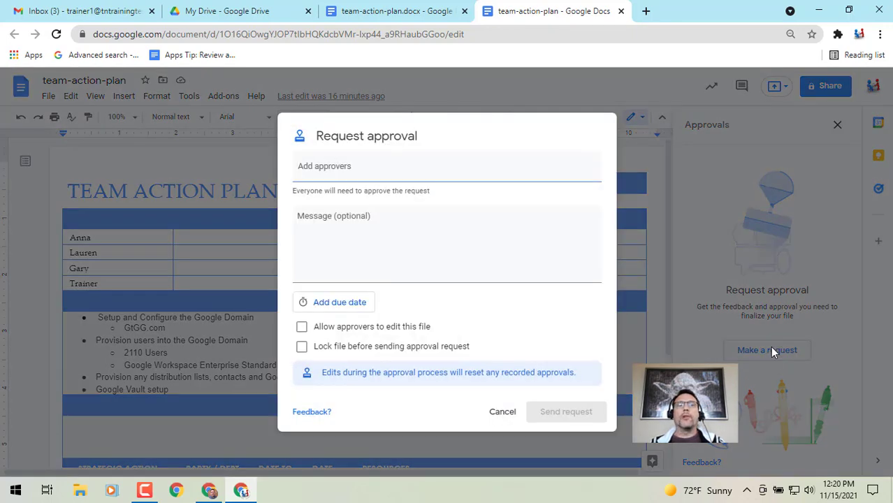
mouse_move(756, 334)
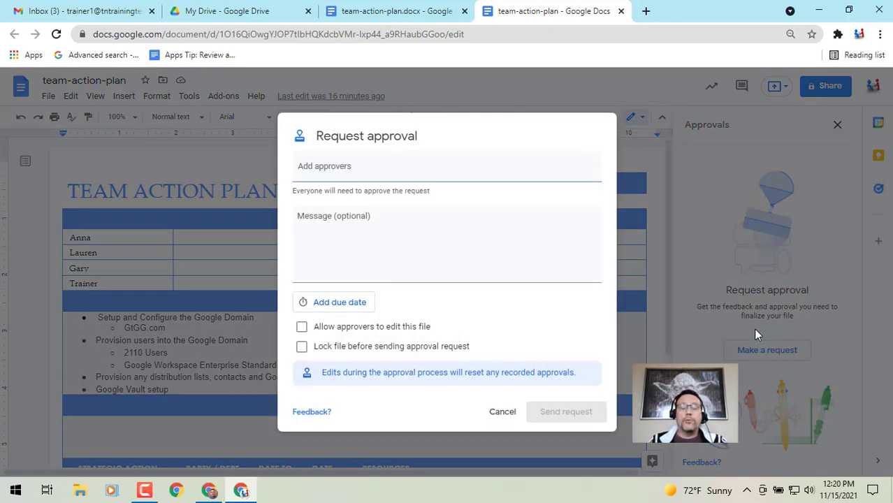
text(gwegner)
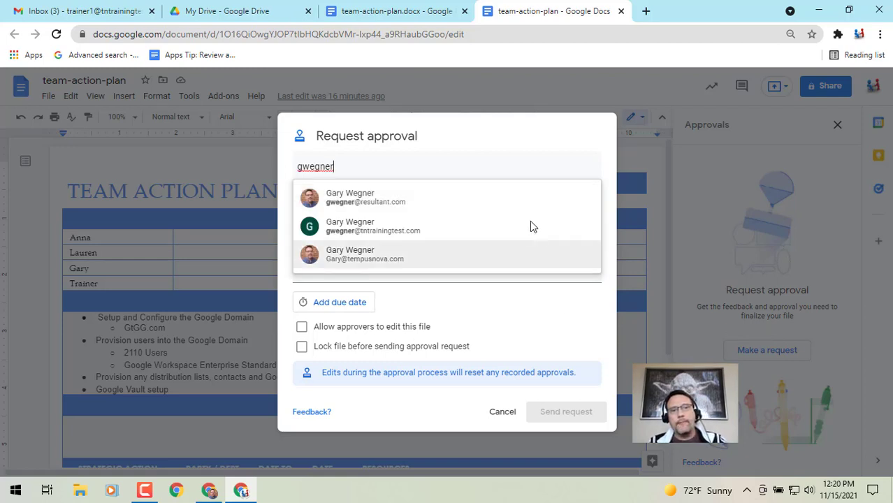
click(373, 226)
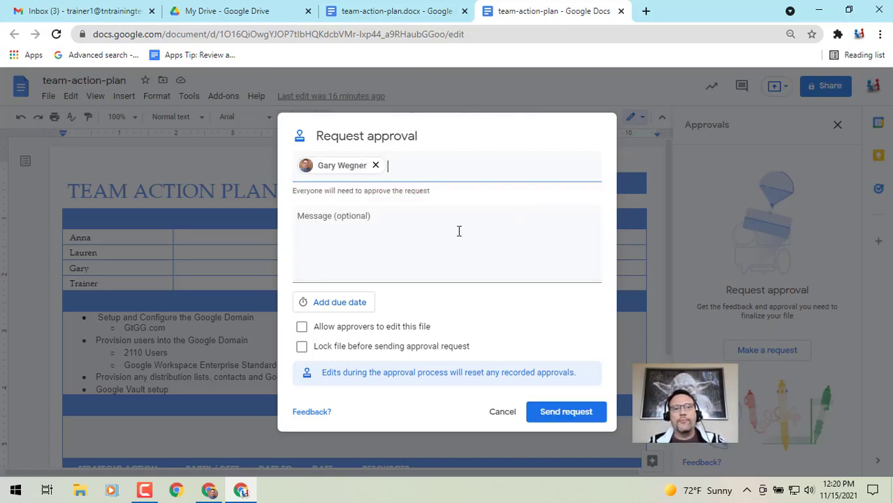
text(please approve before todays)
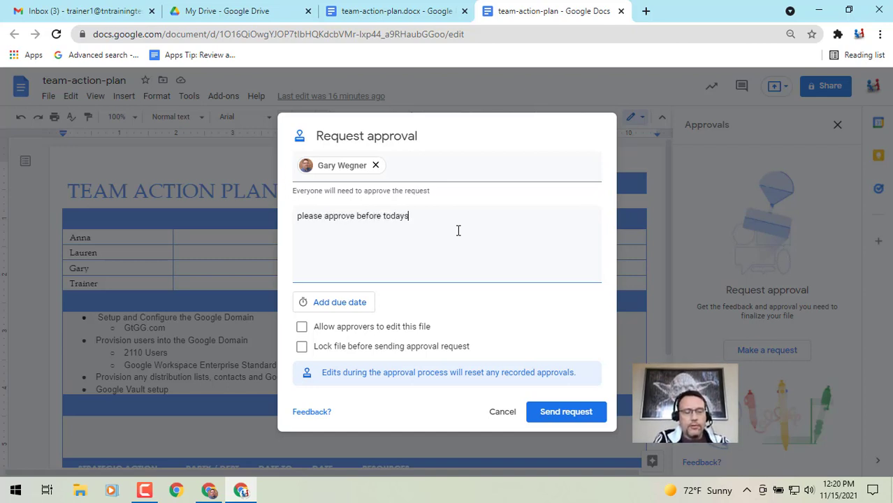
text(meeting.)
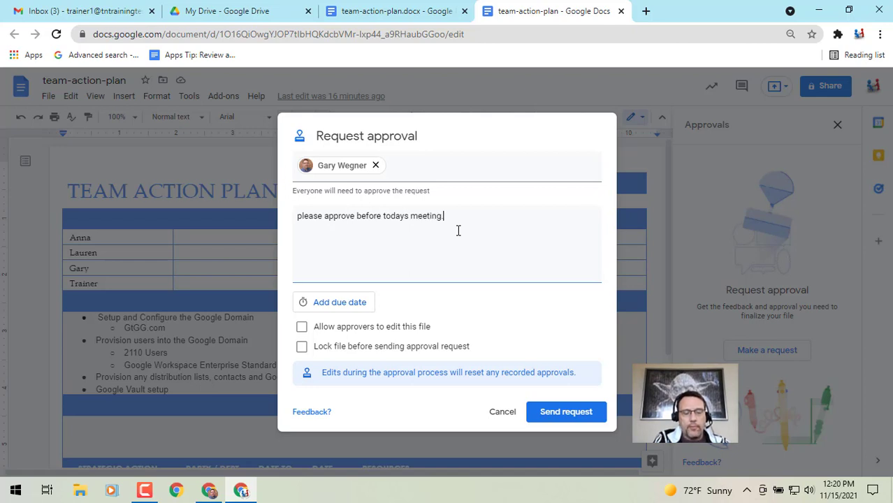
mouse_move(413, 302)
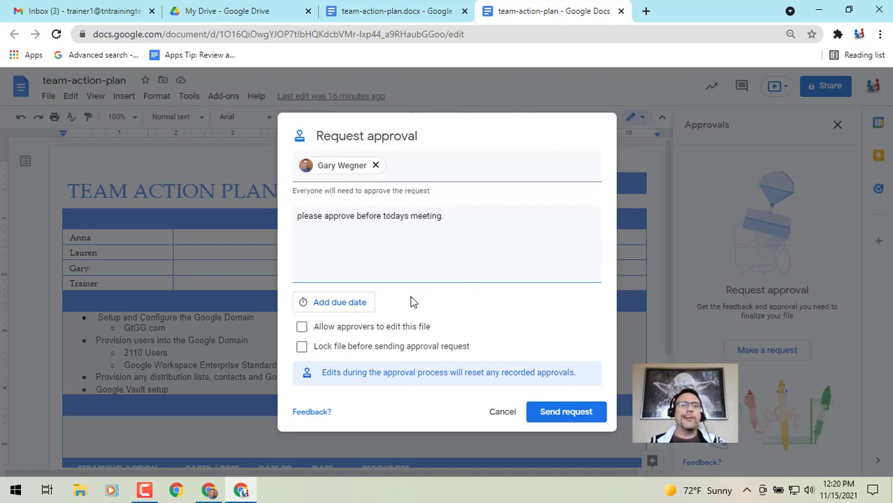
mouse_move(344, 309)
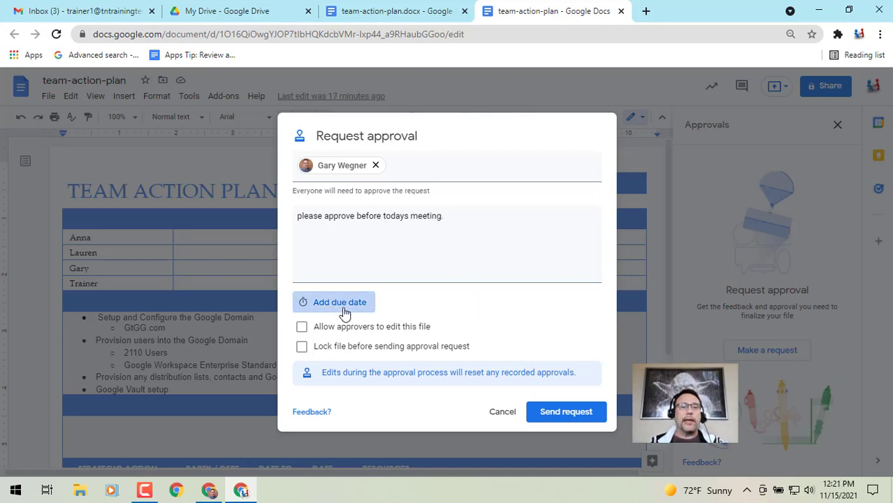
- Skip the due date and allow approvers to edit the file
click(334, 301)
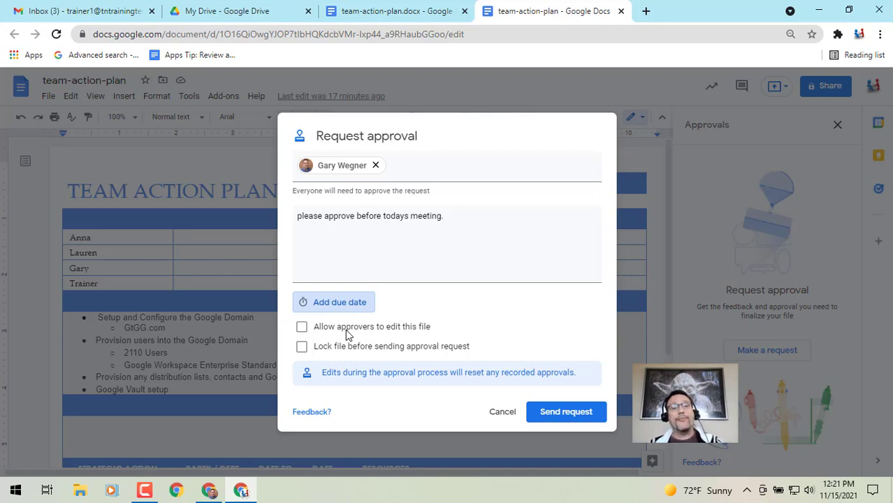
click(302, 326)
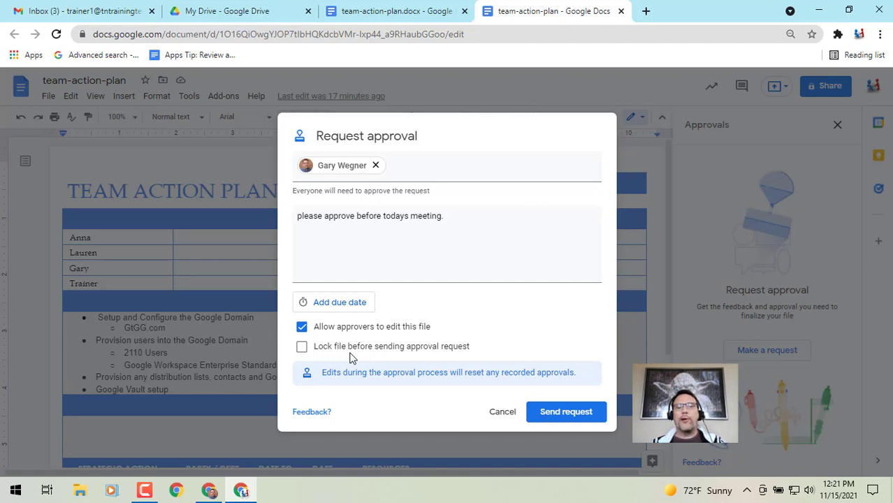
mouse_move(382, 386)
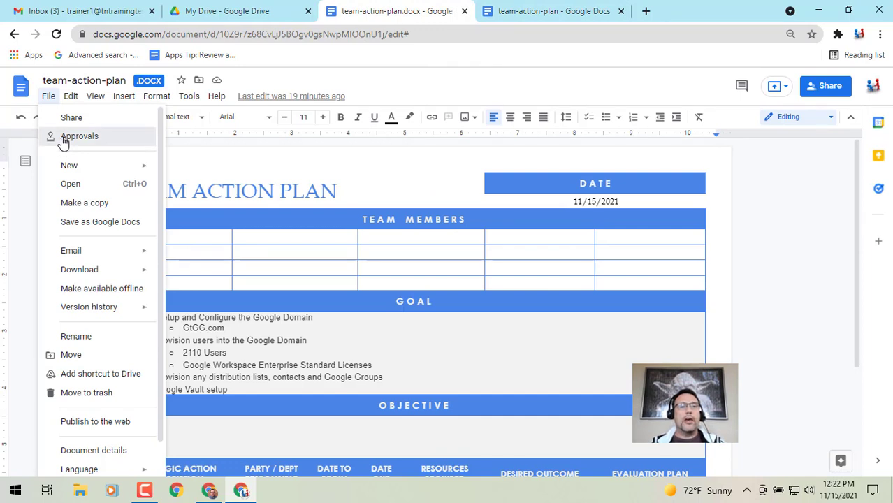
- View the .docx copy's completed approval from Nov 15, 2021
click(80, 136)
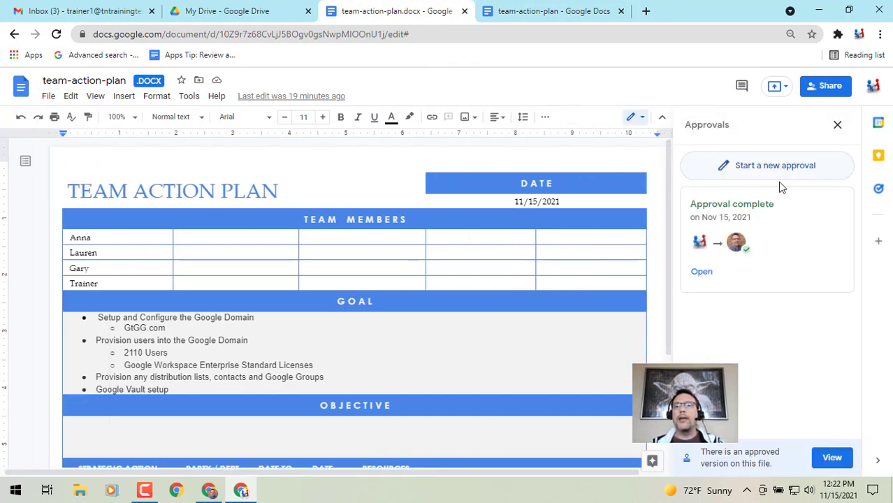
mouse_move(783, 273)
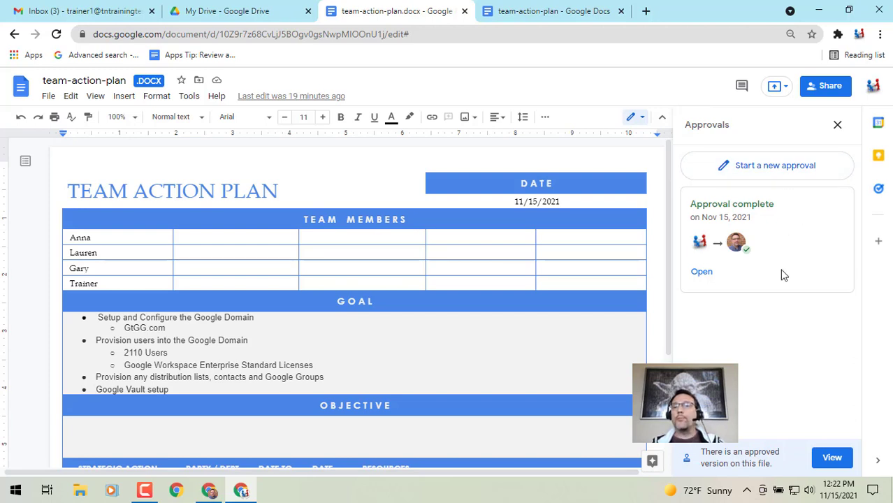
mouse_move(773, 425)
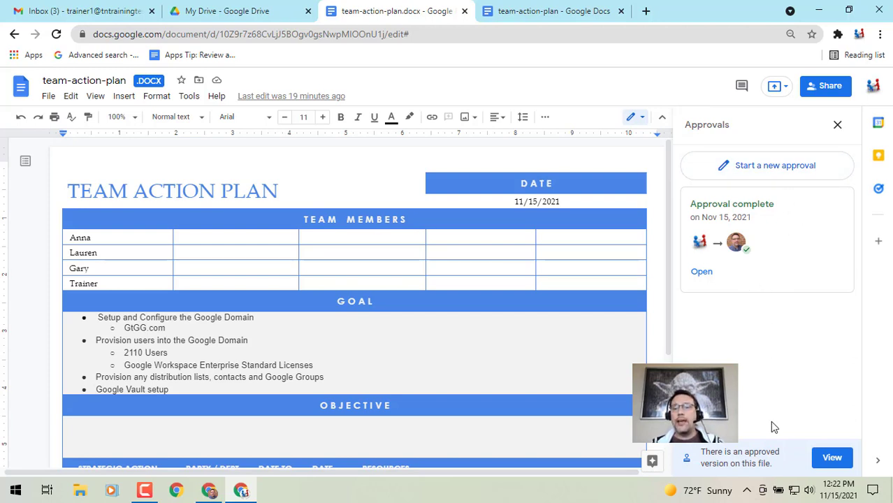
mouse_move(811, 438)
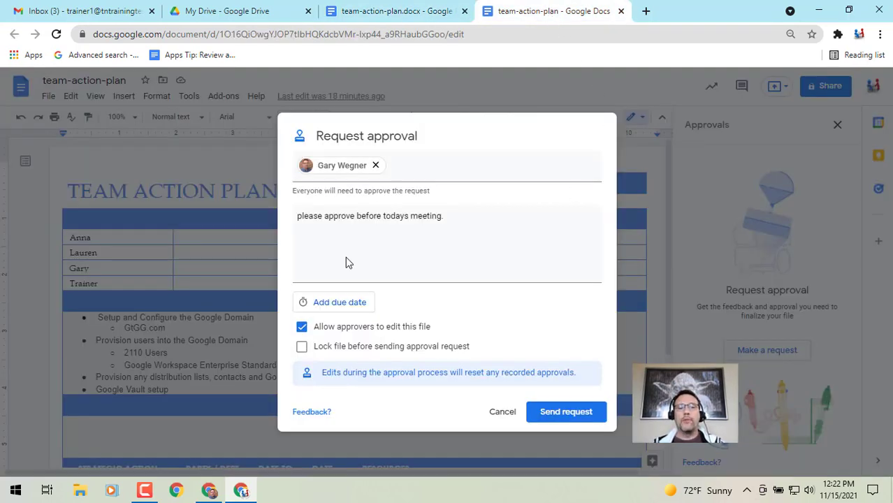
mouse_move(574, 412)
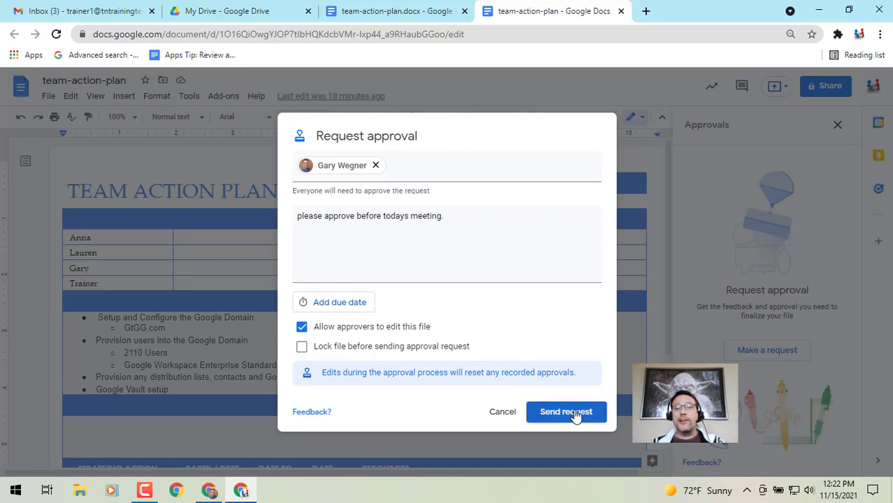
- Send the approval request and share the file with Gary
click(566, 412)
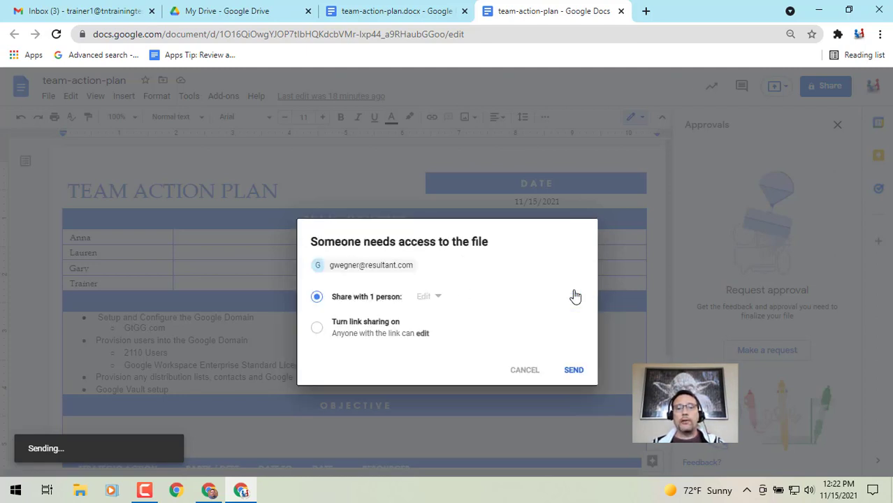
click(574, 369)
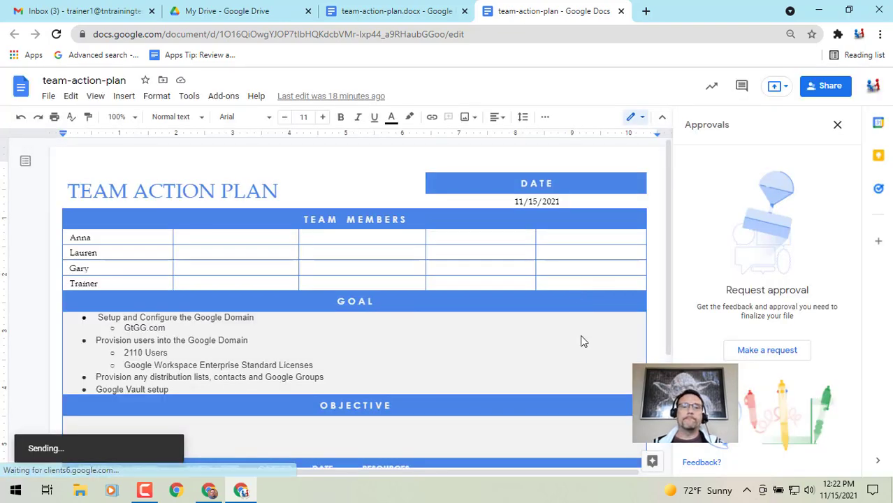
click(767, 350)
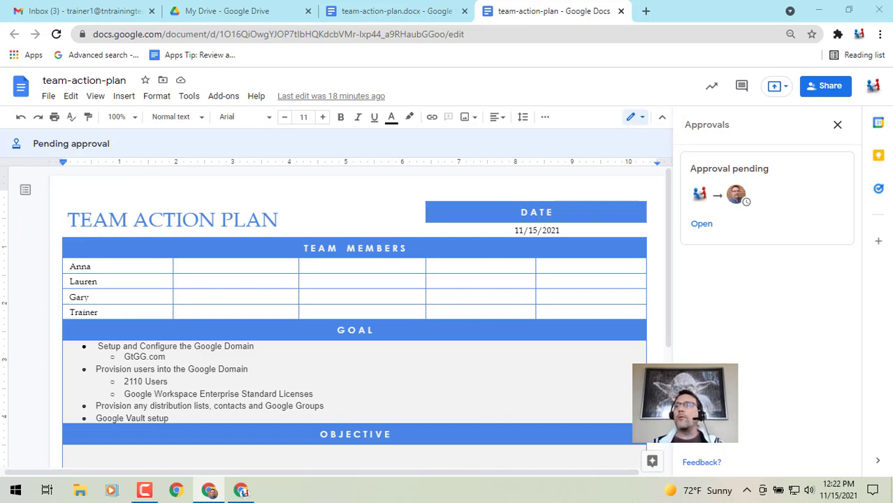
- Open Gary's team-action-plan approval email and launch the pending document
click(700, 223)
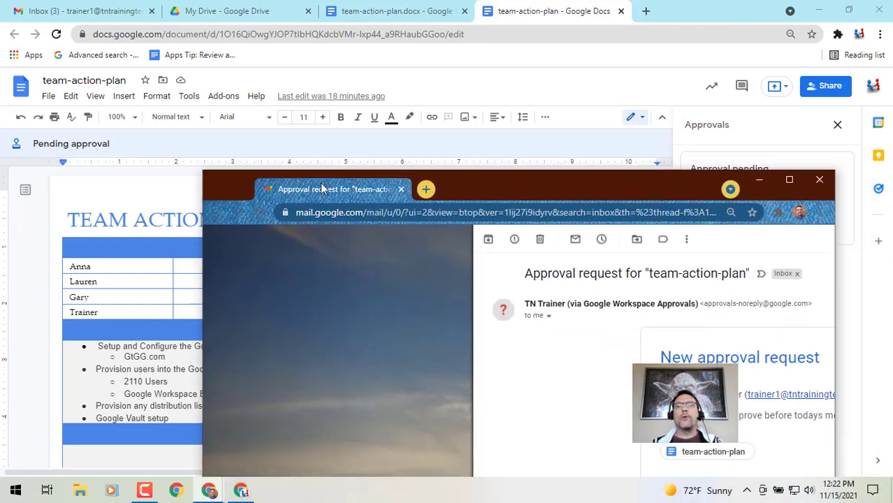
click(789, 179)
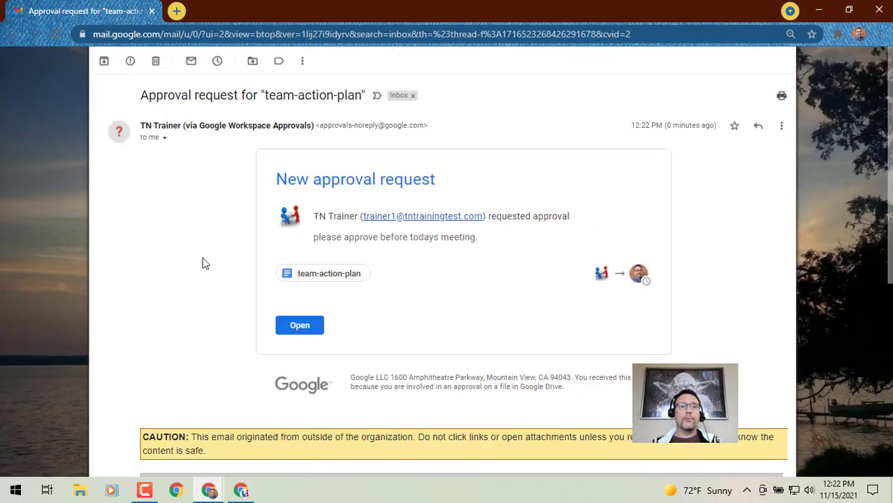
mouse_move(186, 264)
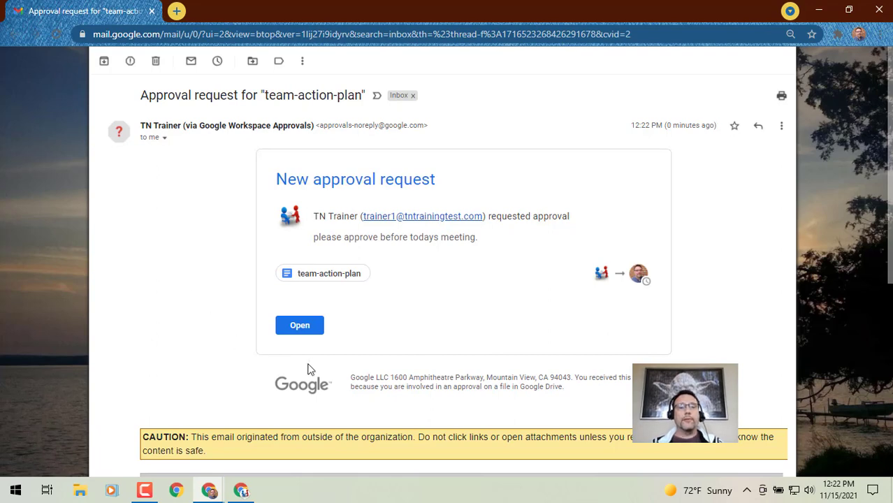
mouse_move(303, 330)
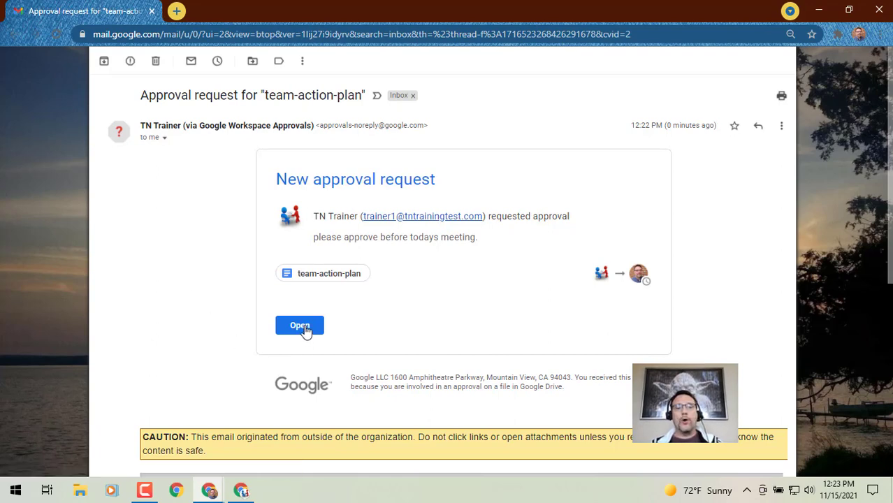
click(299, 325)
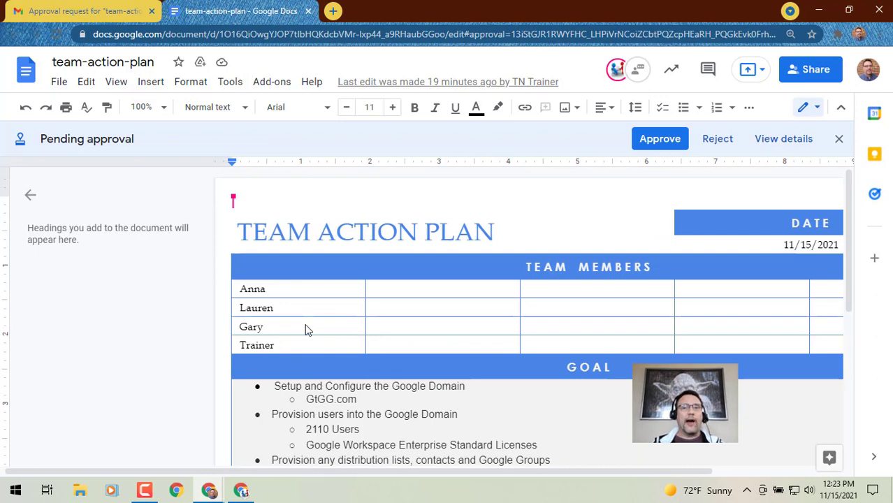
mouse_move(660, 138)
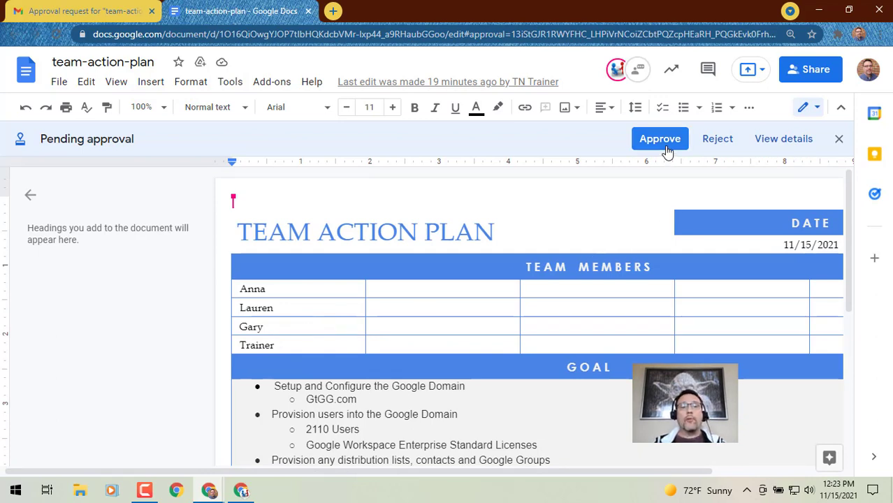
mouse_move(31, 195)
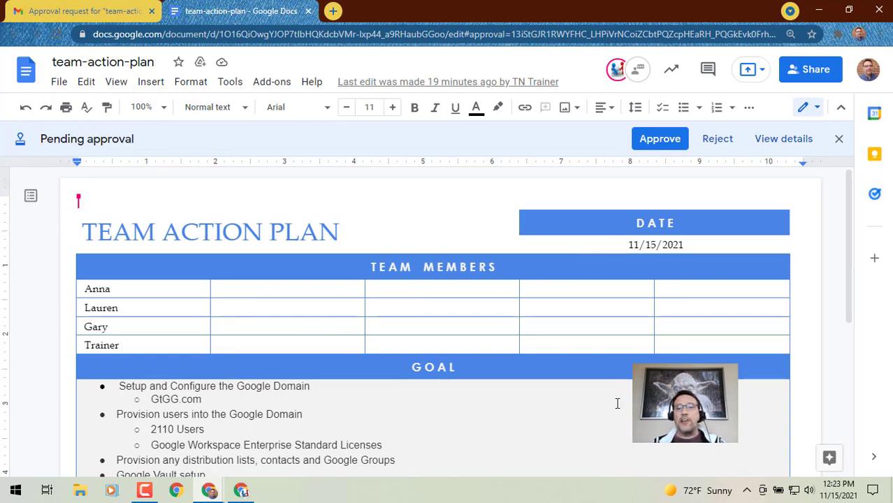
mouse_move(620, 397)
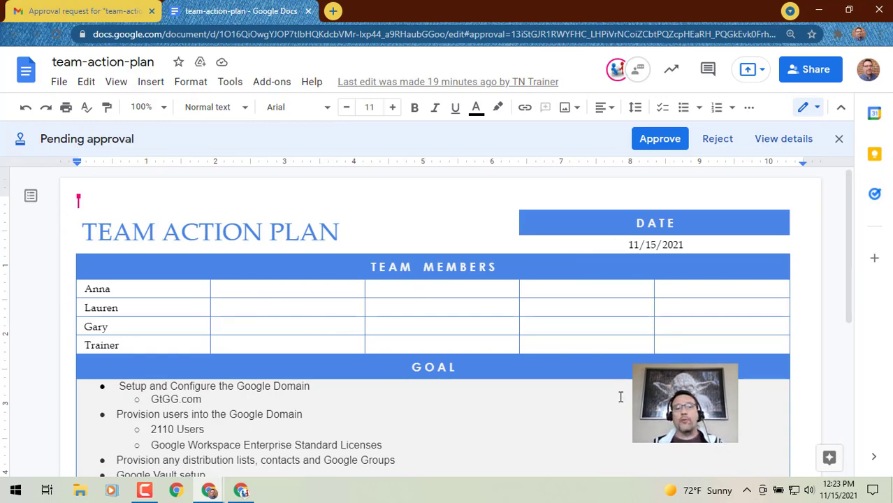
mouse_move(713, 148)
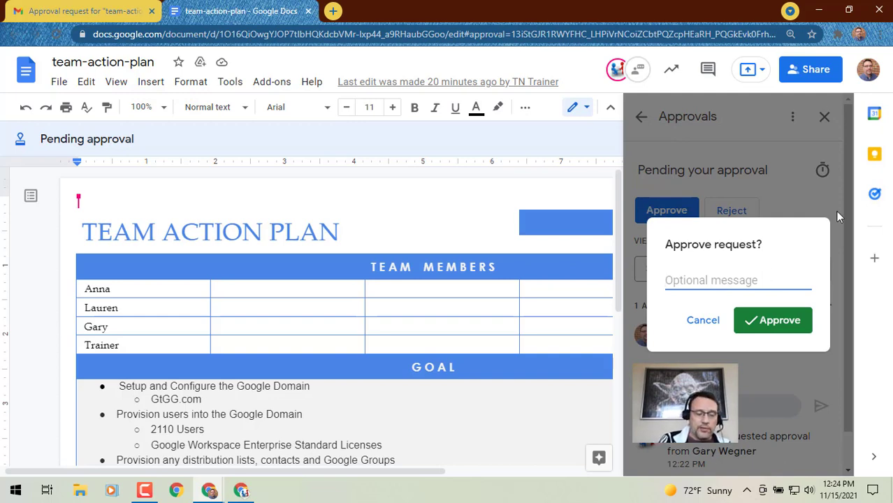
- Approve team-action-plan with the message 'googd to go'
text(googd to)
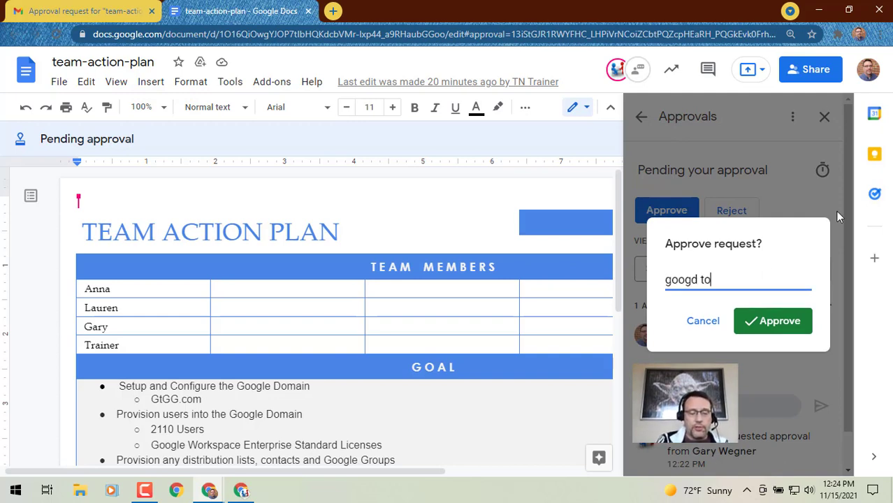
text(go)
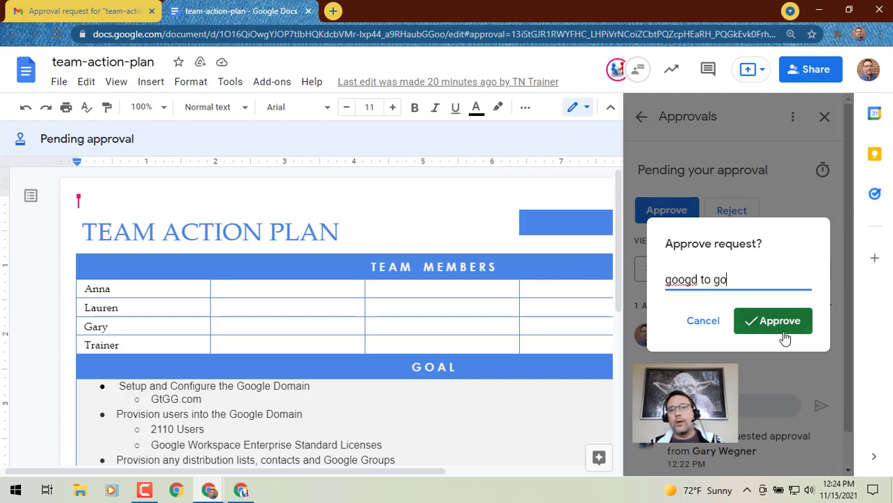
mouse_move(721, 318)
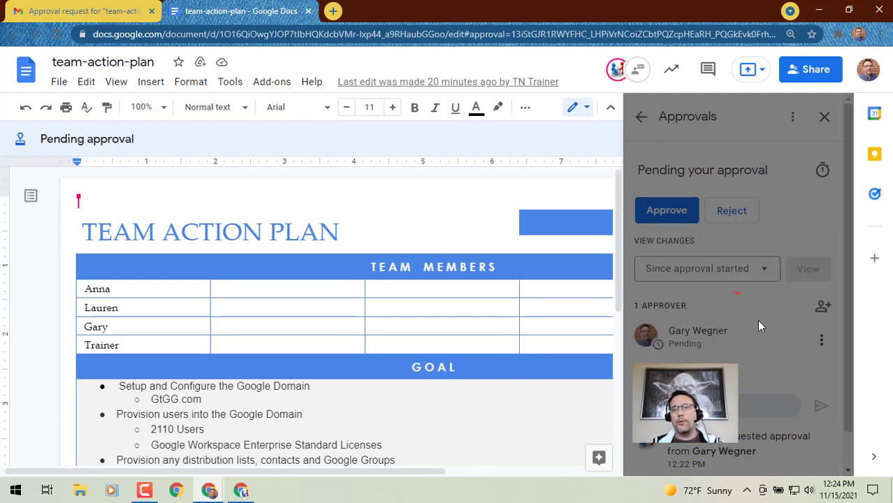
click(665, 210)
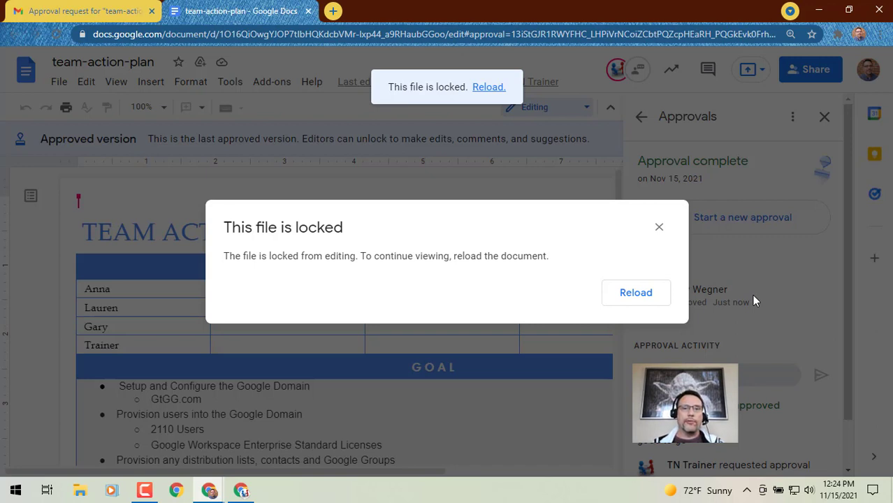
mouse_move(645, 316)
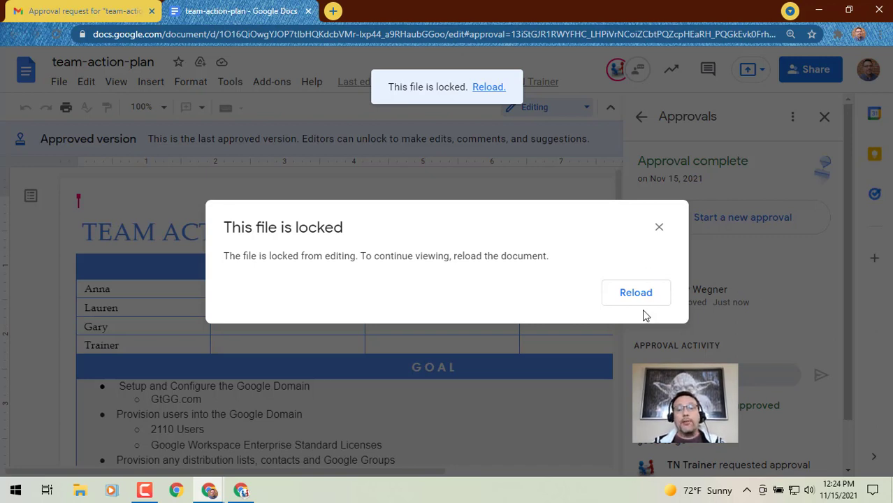
mouse_move(643, 297)
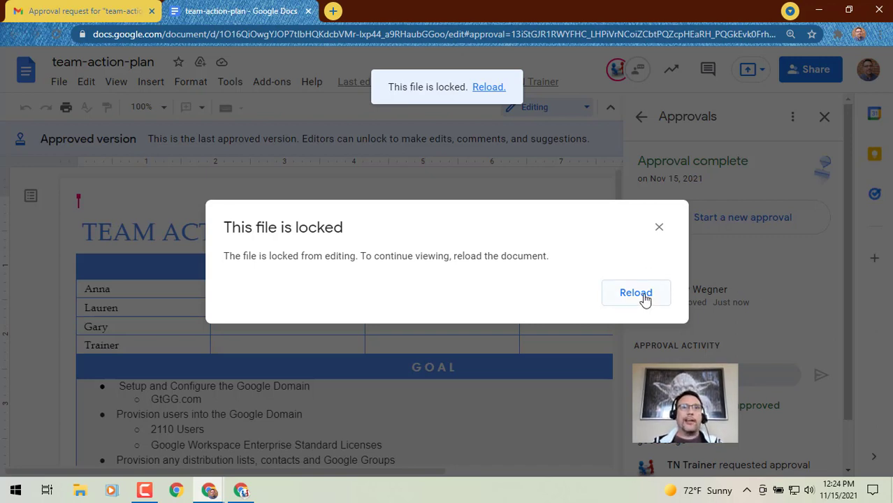
mouse_move(659, 227)
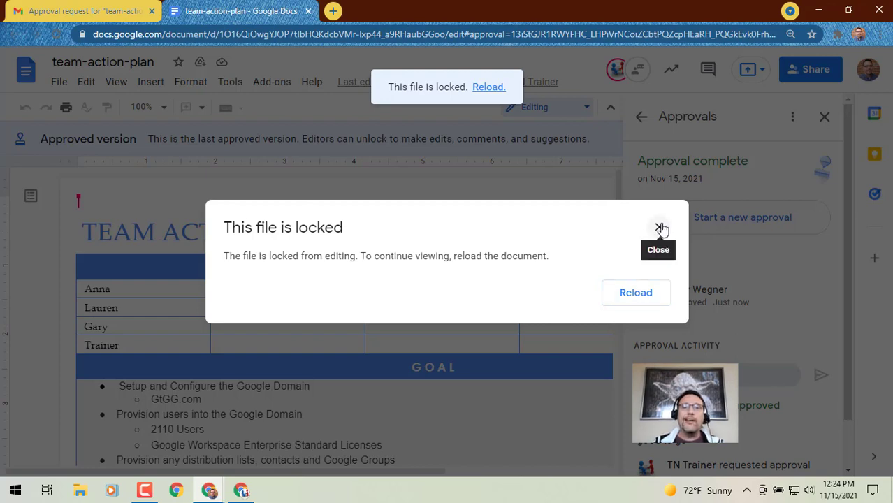
- Close the 'This file is locked' notice
click(658, 228)
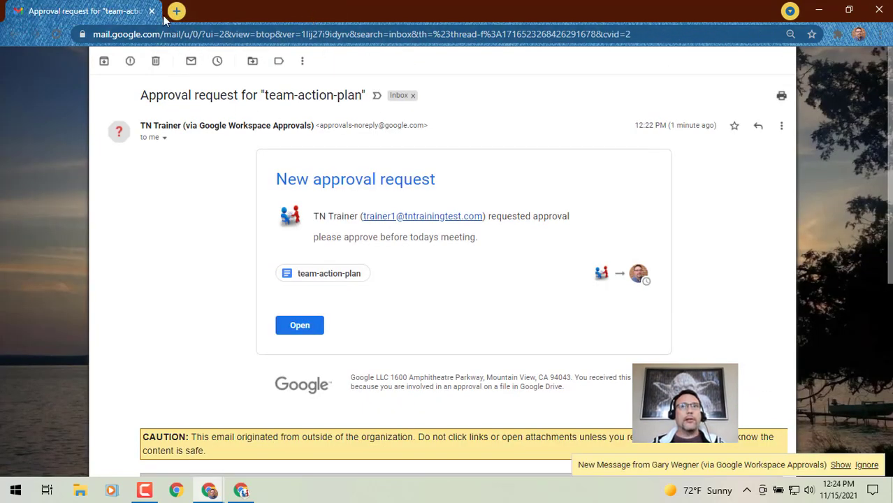
- Reload the trainer's team-action-plan copy to show the locked, approved version
click(299, 325)
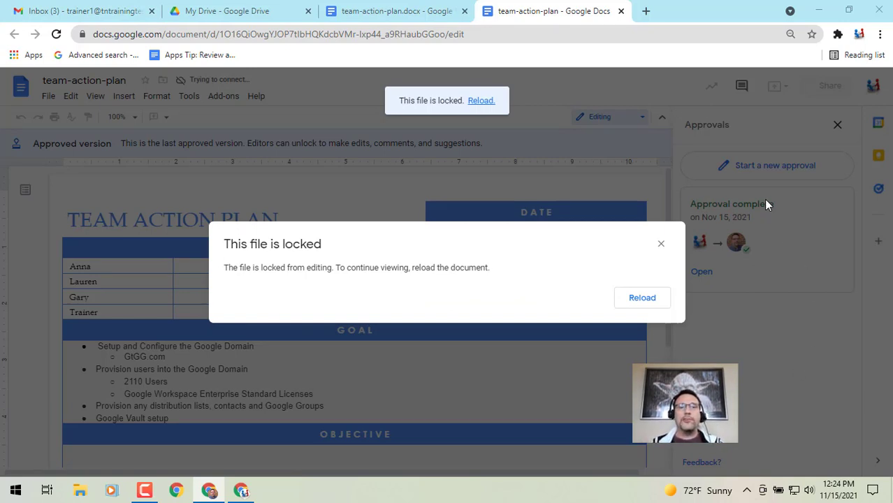
mouse_move(481, 100)
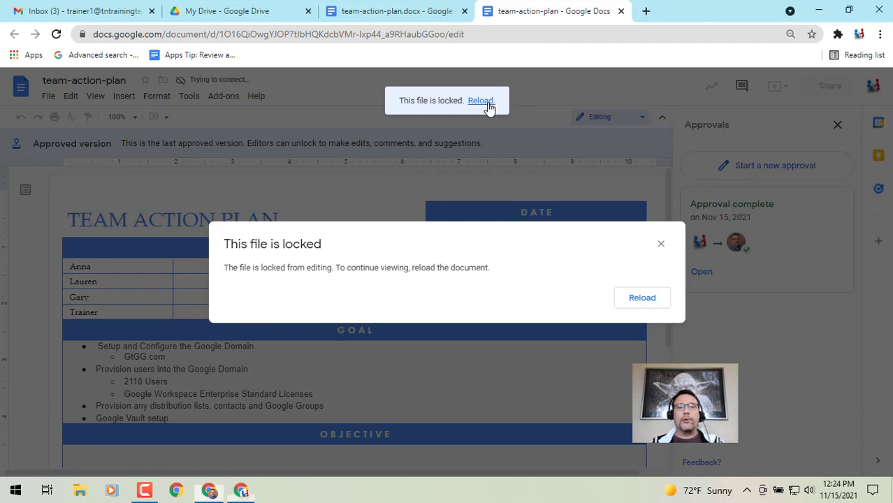
click(482, 100)
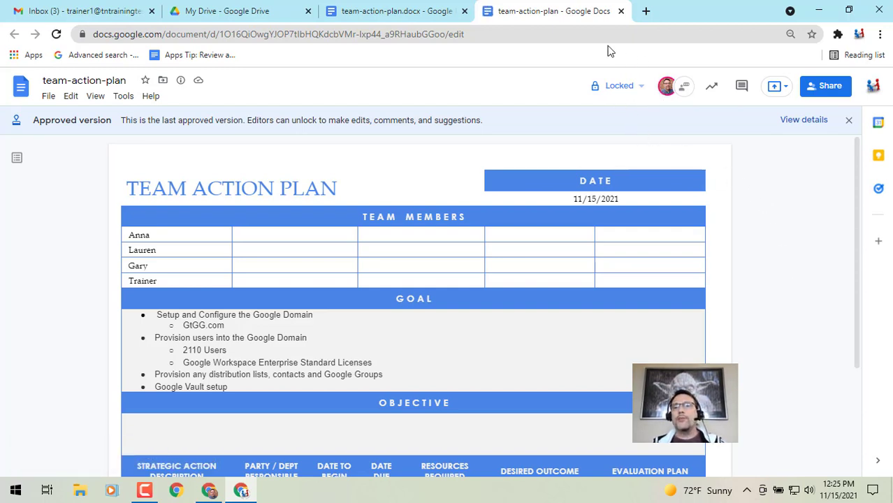
mouse_move(637, 88)
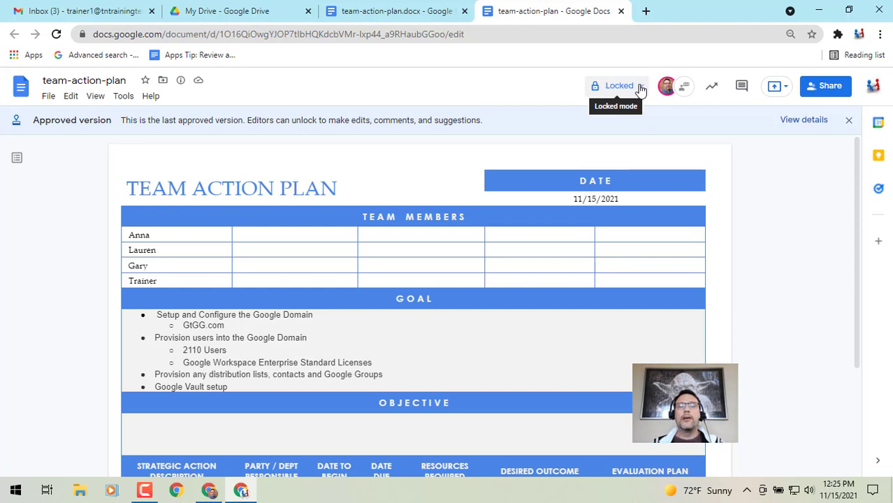
click(615, 85)
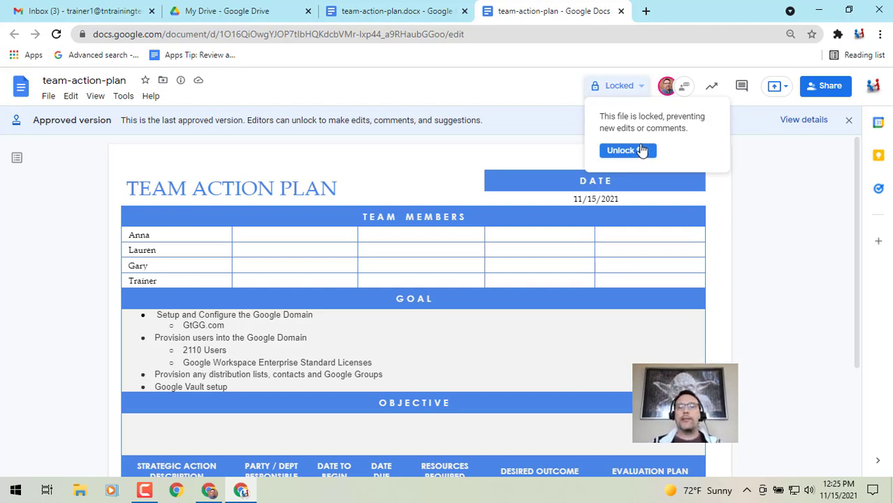
mouse_move(770, 172)
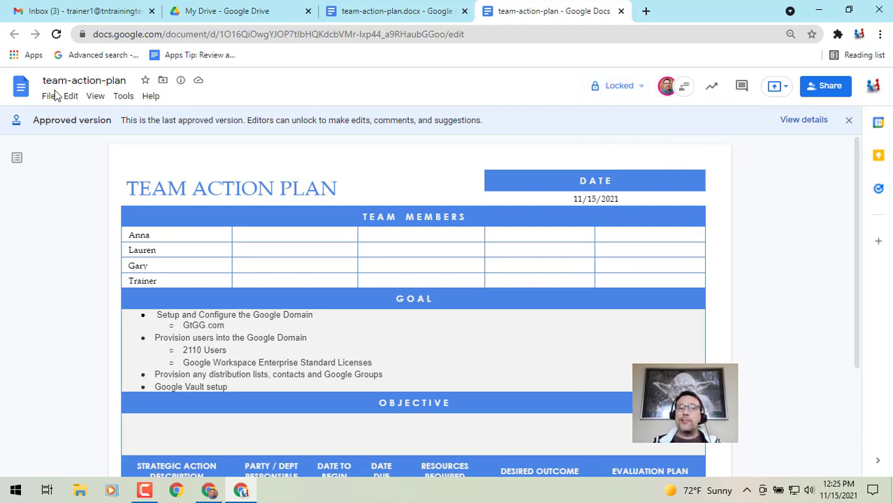
- Show the Approvals panel with team-action-plan's completed Nov 15, 2021 approval
click(47, 95)
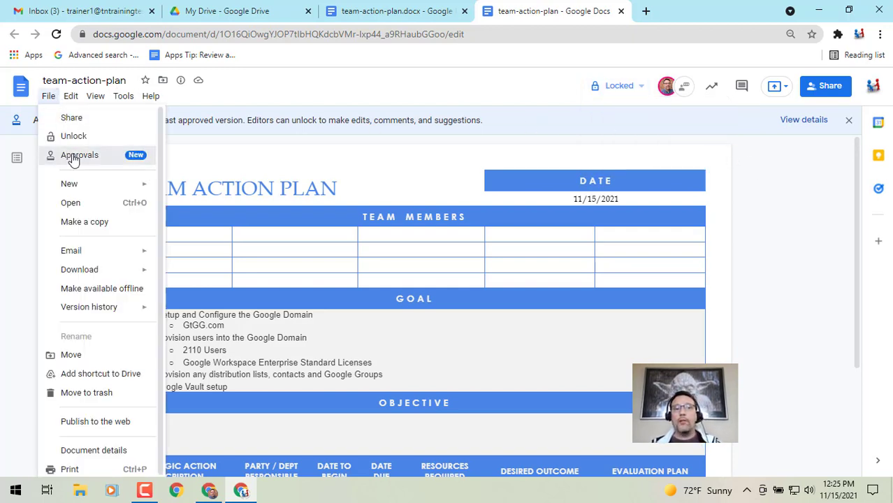
click(80, 155)
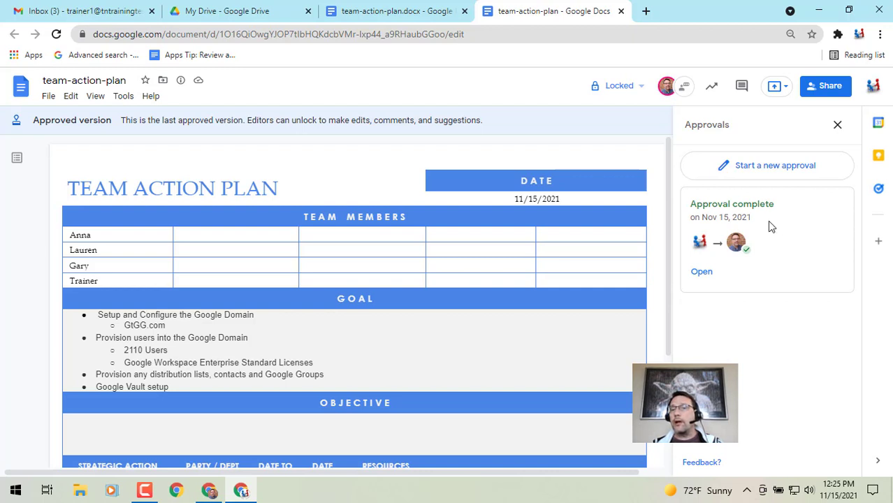
mouse_move(774, 454)
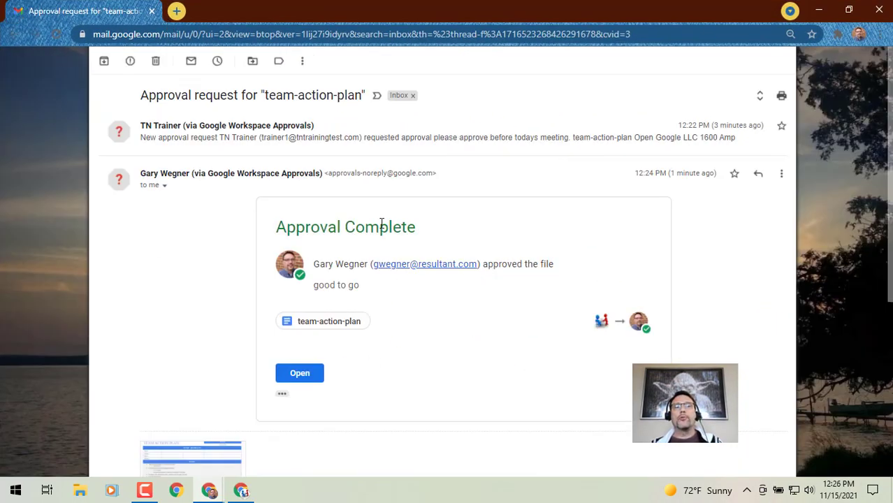
mouse_move(389, 247)
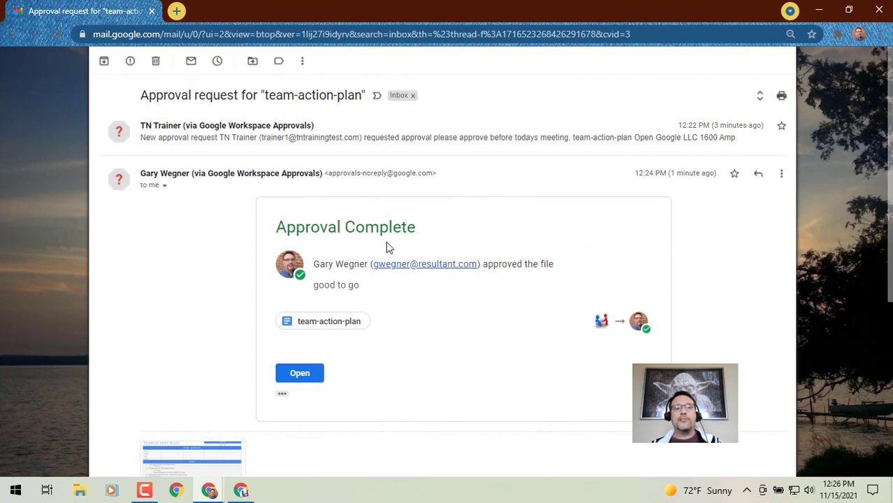
mouse_move(238, 327)
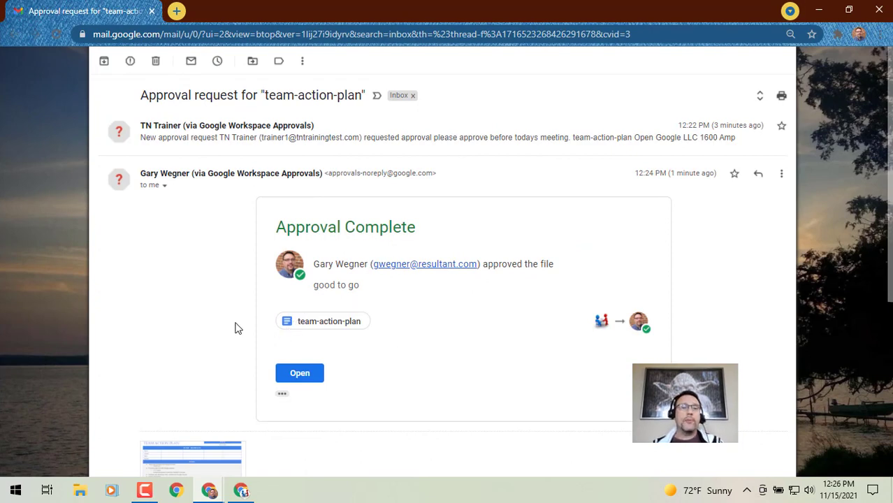
mouse_move(232, 331)
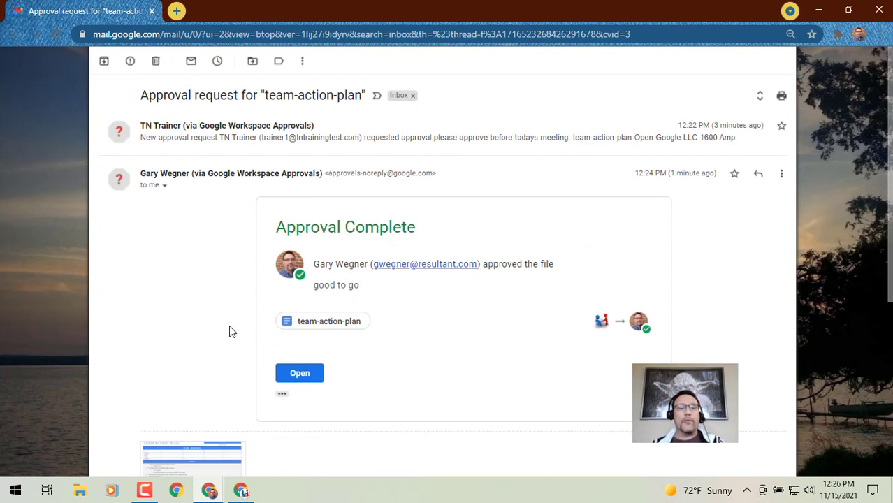
mouse_move(122, 14)
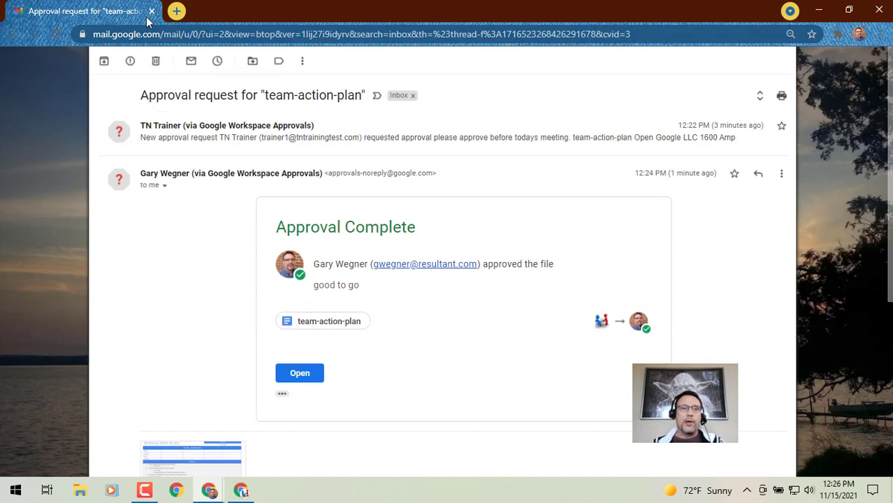
- After reading Gary's "good to go" approval email, return to the locked team-action-plan
click(299, 372)
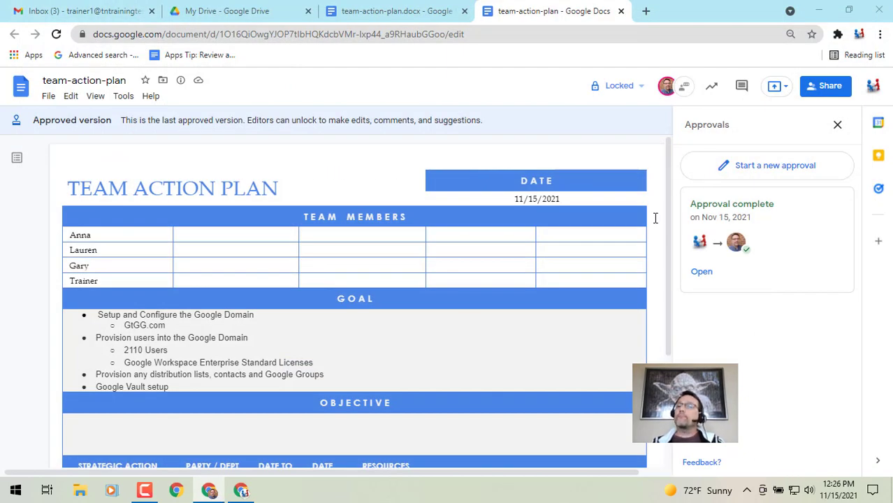